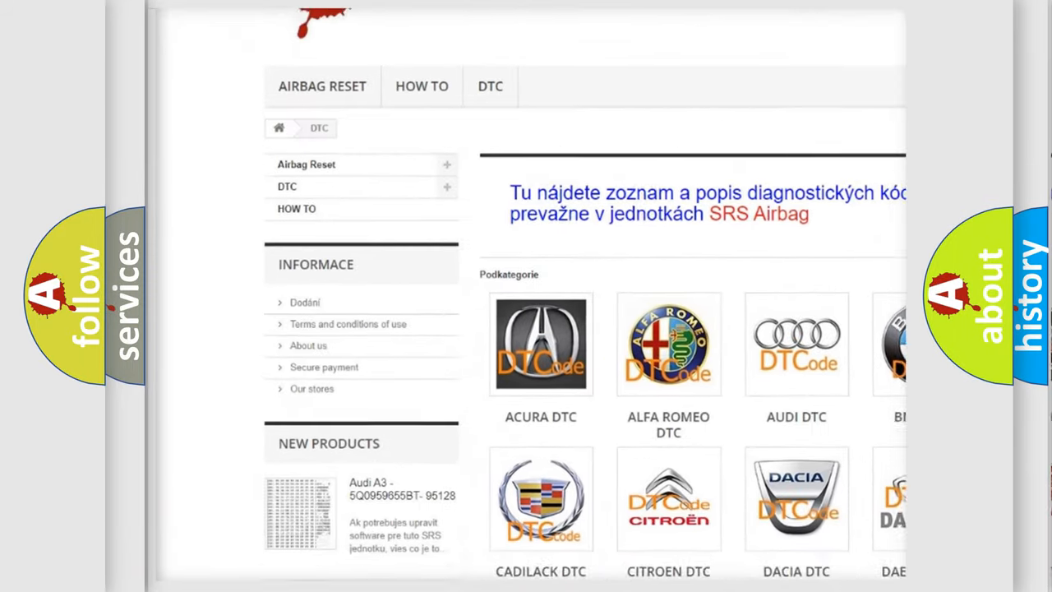
scroll("down", 3)
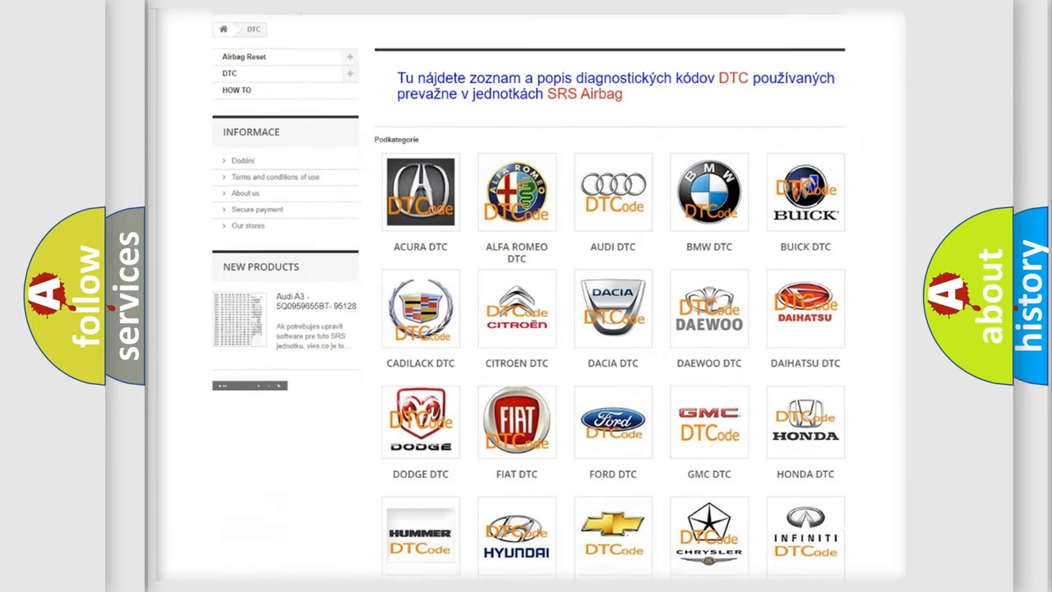
scroll("down", 3)
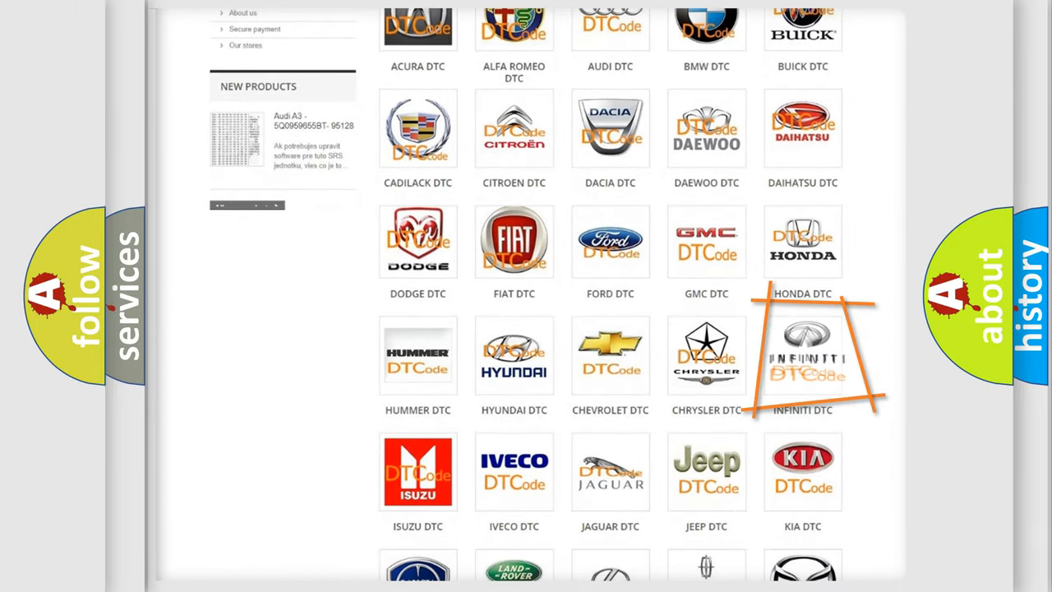